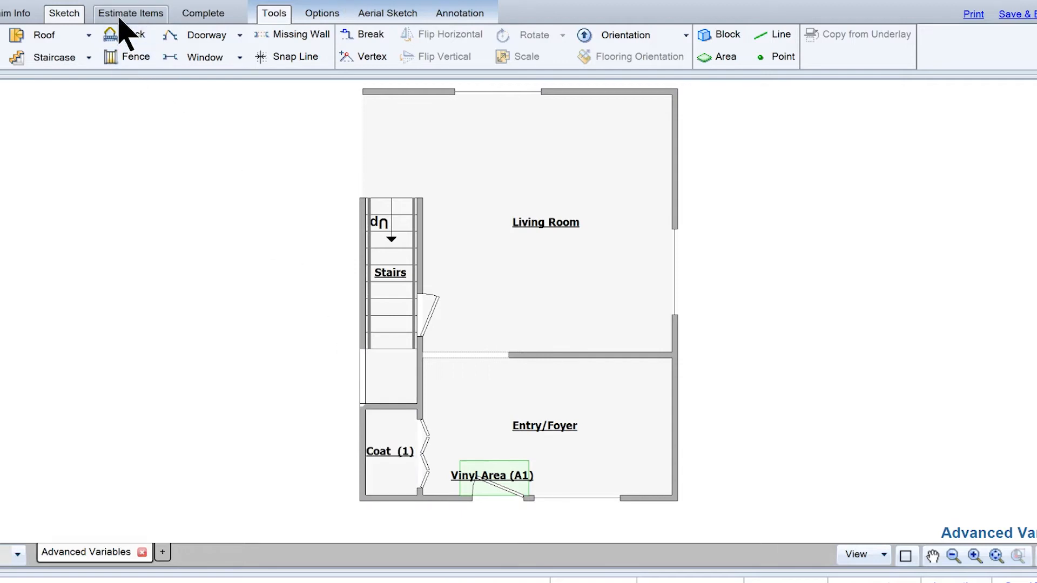
Step: Switch from the floor plan to the Estimate Items view showing the Entry/Foyer Carpet line
{"action": "left_click", "coordinate": [130, 13]}
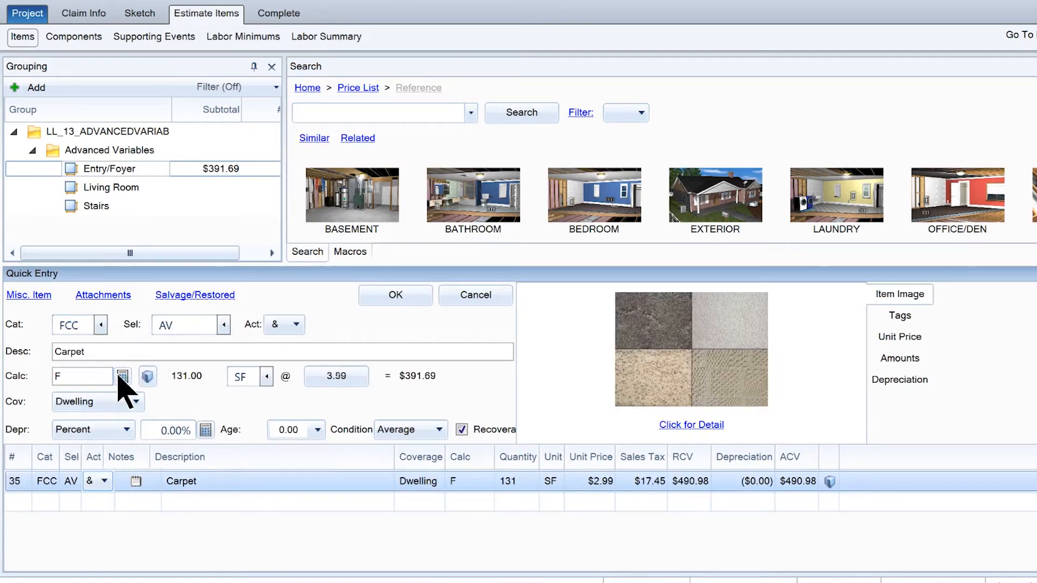
Step: Recalculate the Carpet quantity with variable F0 for the MAIN subroom, giving 116 SF
{"action": "left_click", "coordinate": [122, 377]}
{"action": "type", "text": "F0"}
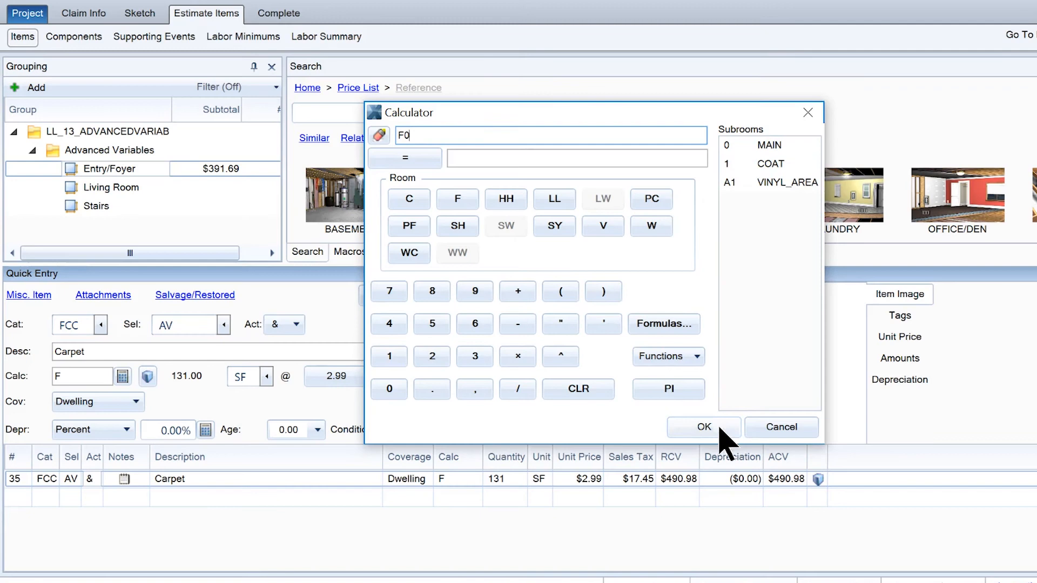
{"action": "left_click", "coordinate": [704, 428]}
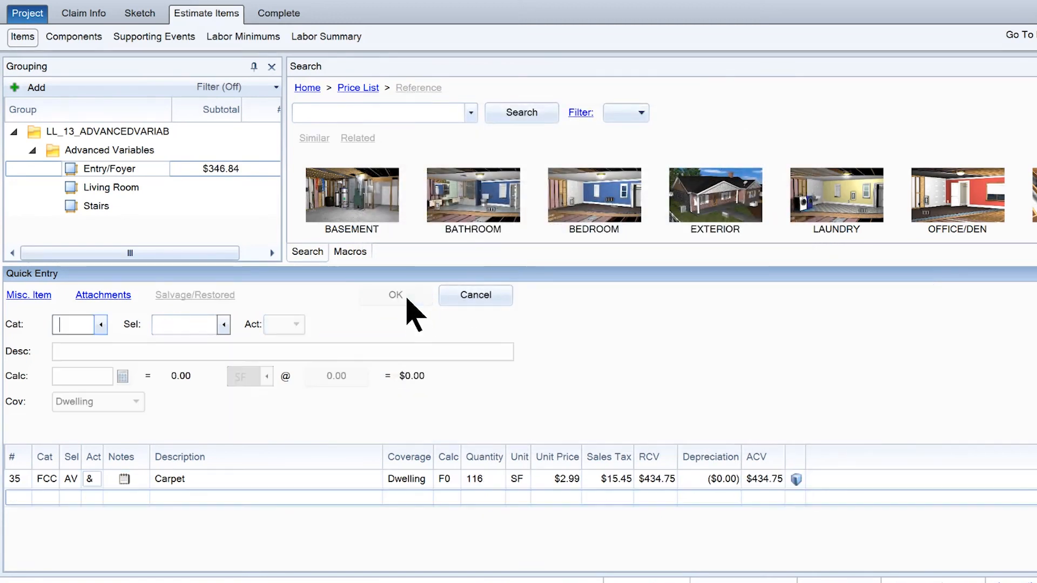